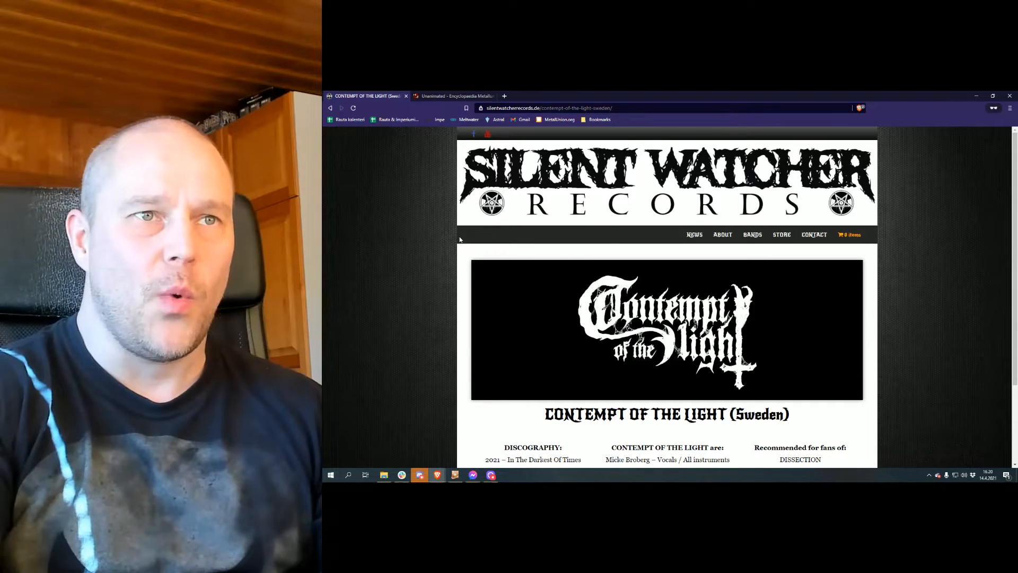
Show Unanimated's members and open vocalist Micke Broberg's artist profile
{"action": "scroll", "scroll_direction": "down", "scroll_amount": 3}
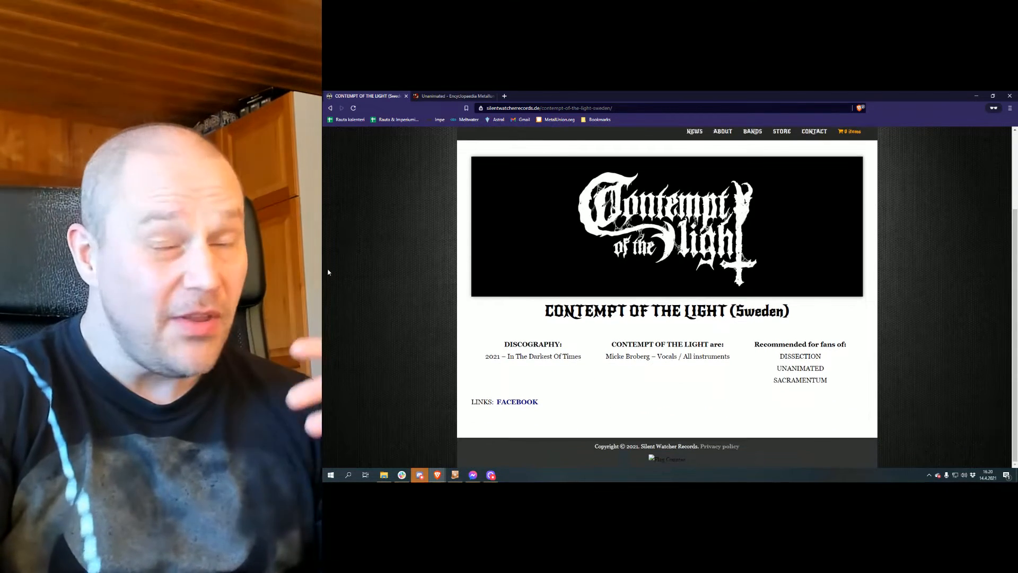
{"action": "mouse_move", "coordinate": [501, 341]}
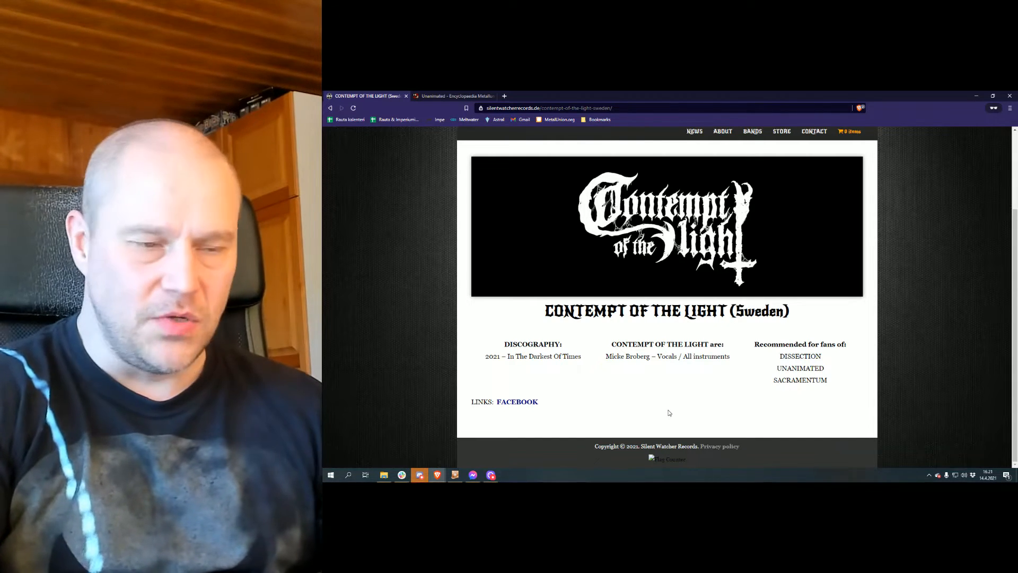
{"action": "mouse_move", "coordinate": [673, 407]}
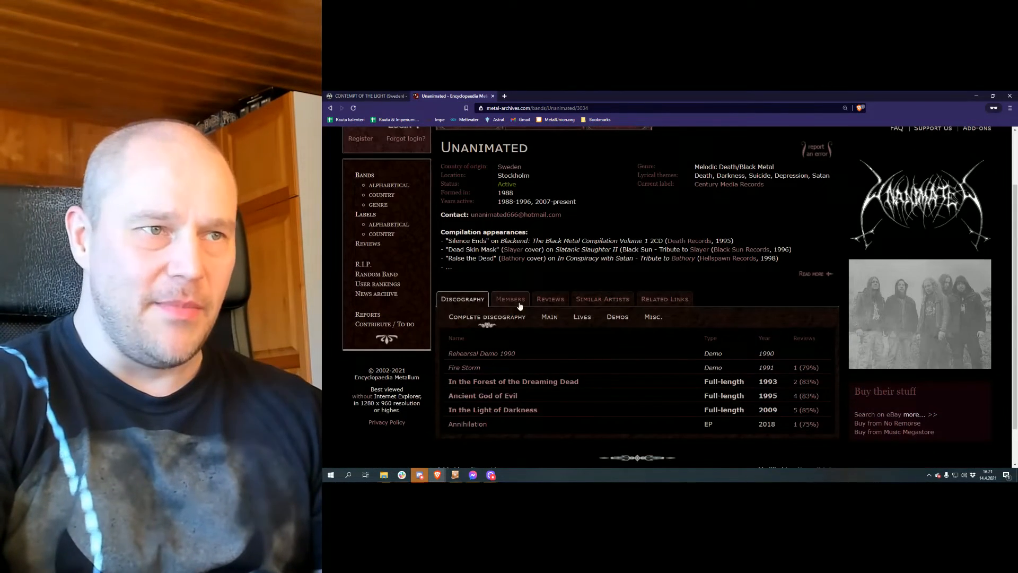
{"action": "left_click", "coordinate": [510, 298]}
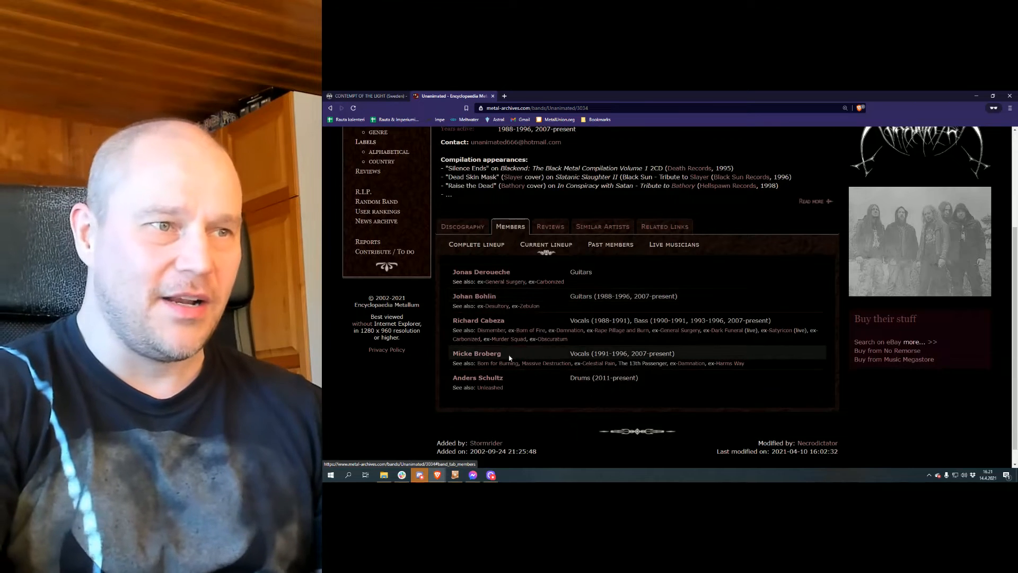
{"action": "left_click", "coordinate": [477, 353]}
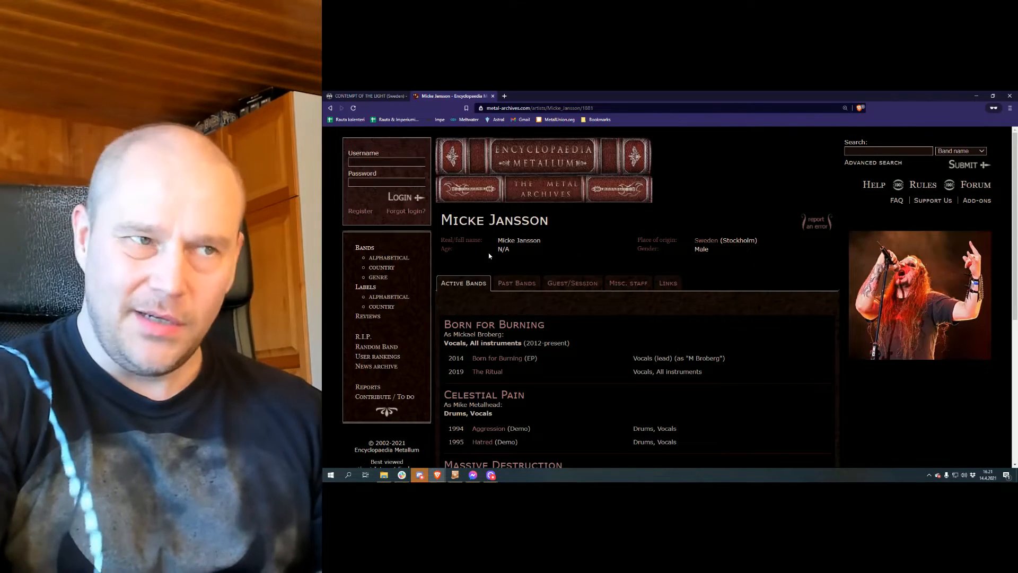
{"action": "mouse_move", "coordinate": [666, 332]}
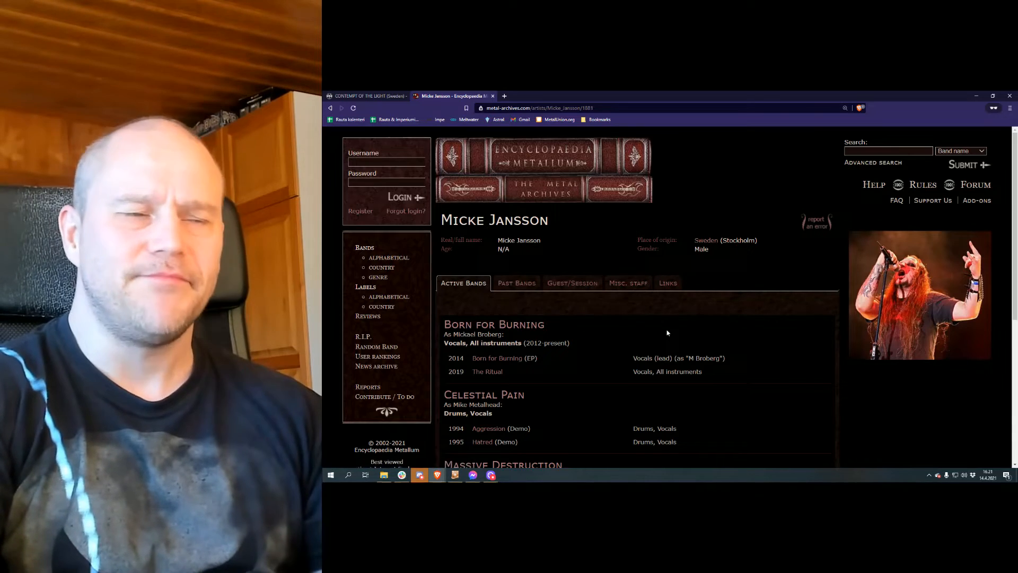
Review Micke Jansson's past bands (Damnation, Harms Way), then return to Contempt of the Light
{"action": "scroll", "scroll_direction": "down", "scroll_amount": 3}
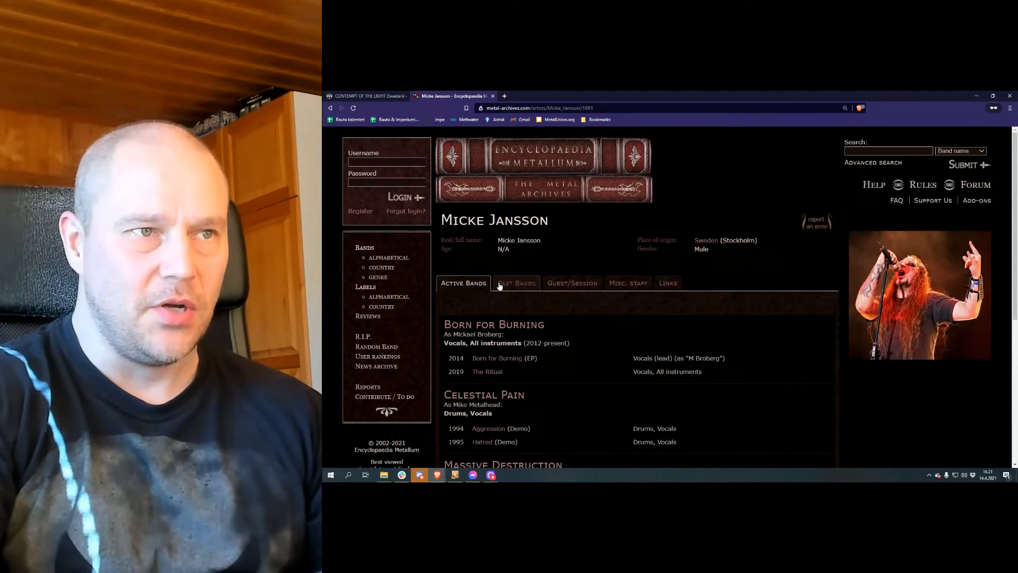
{"action": "mouse_move", "coordinate": [516, 283]}
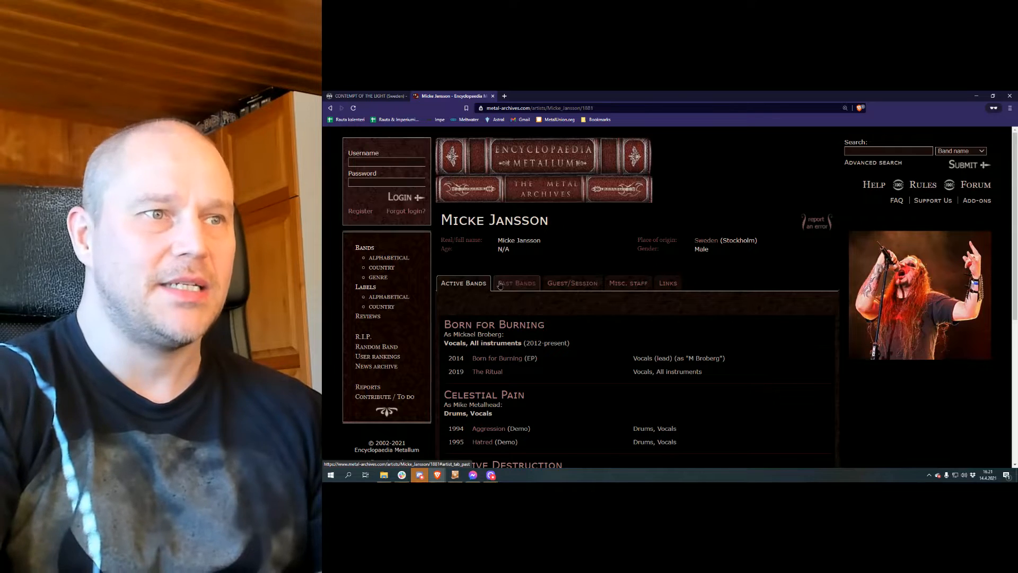
{"action": "left_click", "coordinate": [516, 282]}
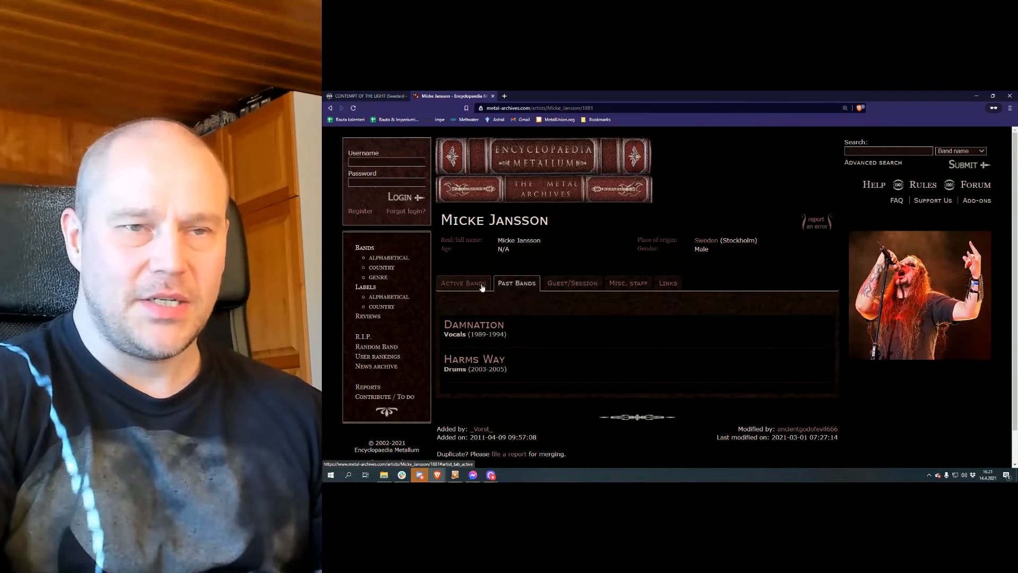
{"action": "left_click", "coordinate": [462, 283]}
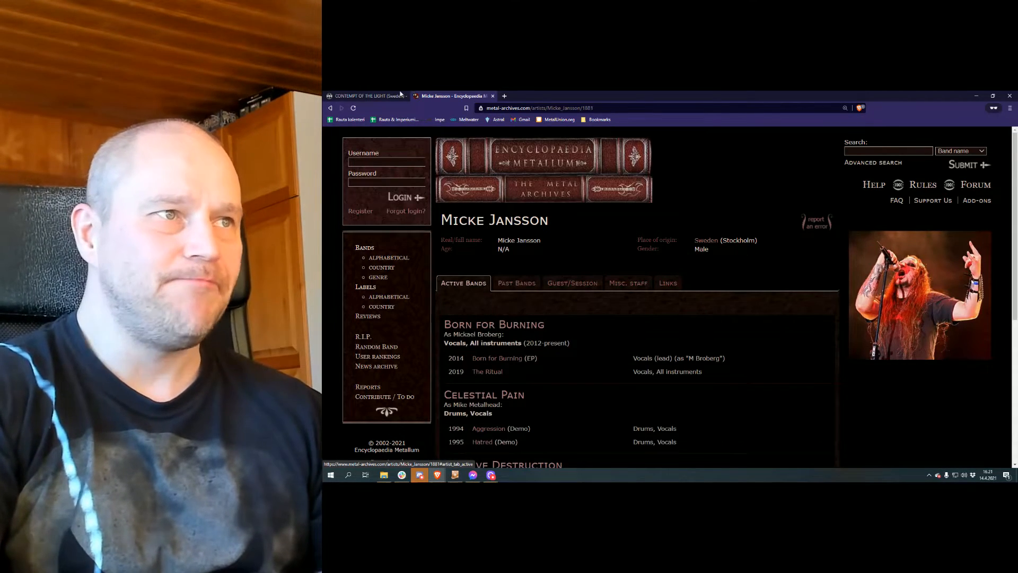
{"action": "left_click", "coordinate": [364, 95]}
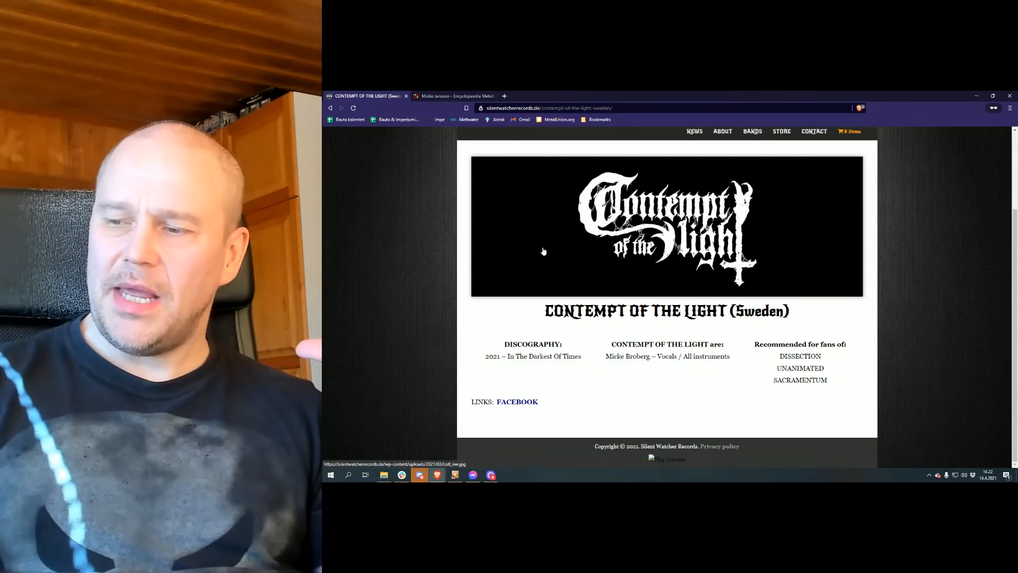